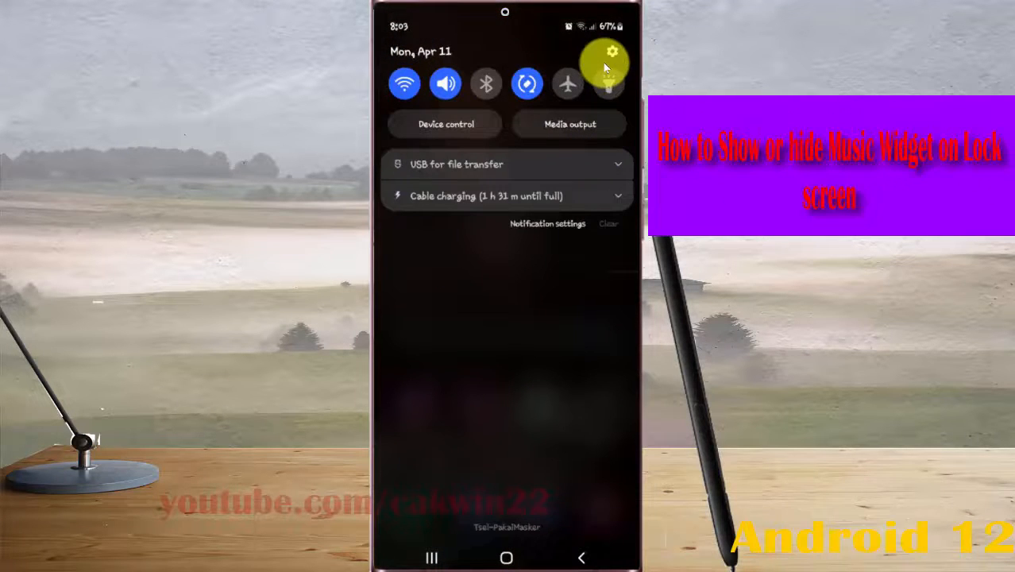
# - Reach the main Settings menu from the quick settings panel's gear icon
pyautogui.click(610, 61)
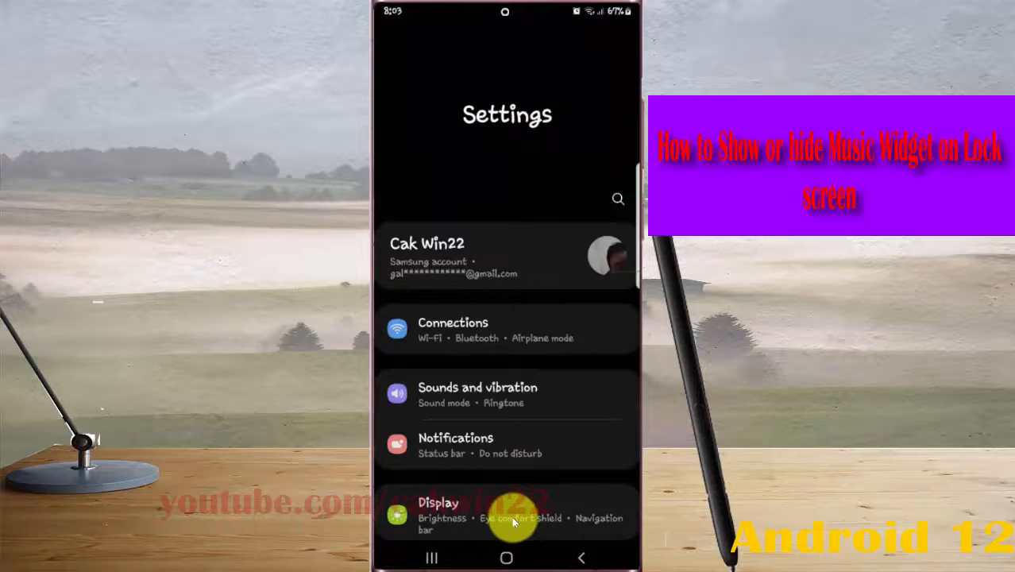
# - Go to Lock screen > Widgets, where Music is currently switched on
pyautogui.scroll(-3)
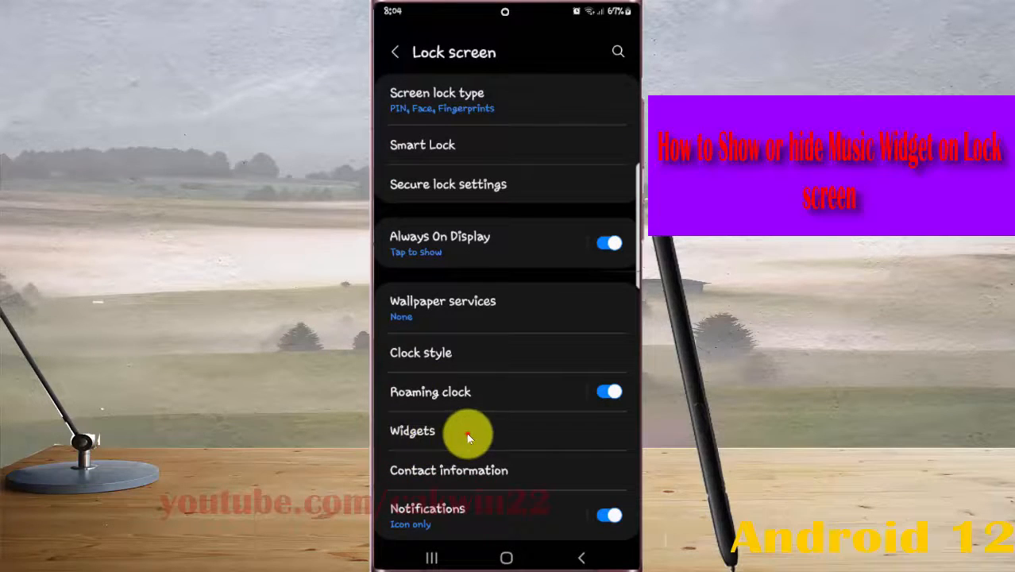
pyautogui.click(413, 430)
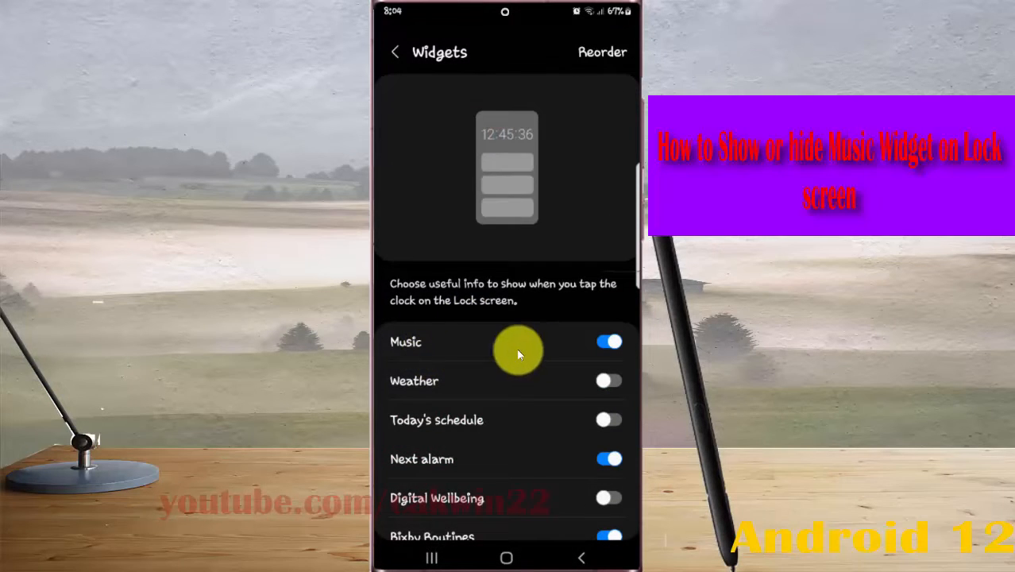
# - Toggle the Music lock-screen widget off and on several times, leaving it switched on
pyautogui.click(610, 341)
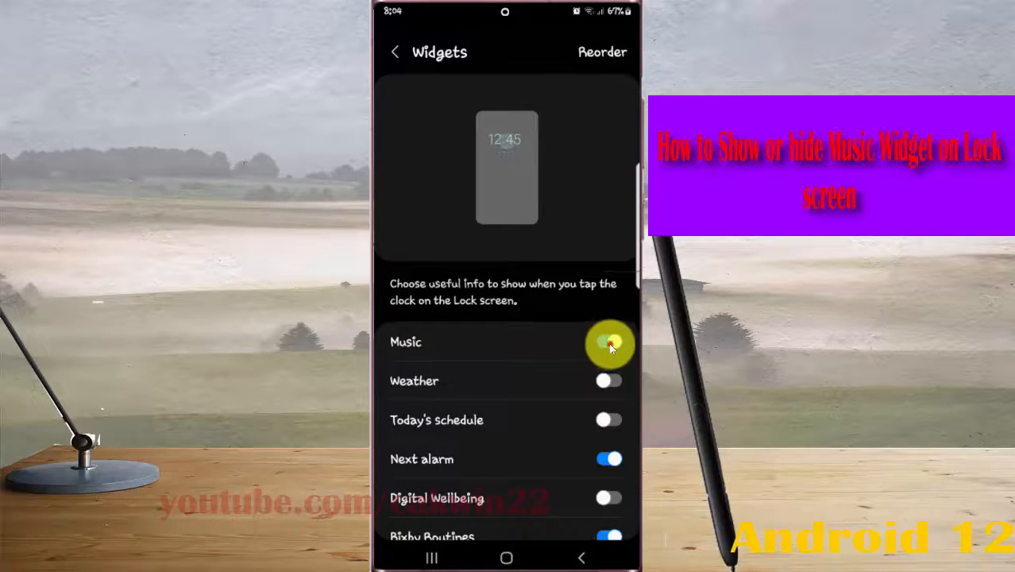
pyautogui.click(608, 342)
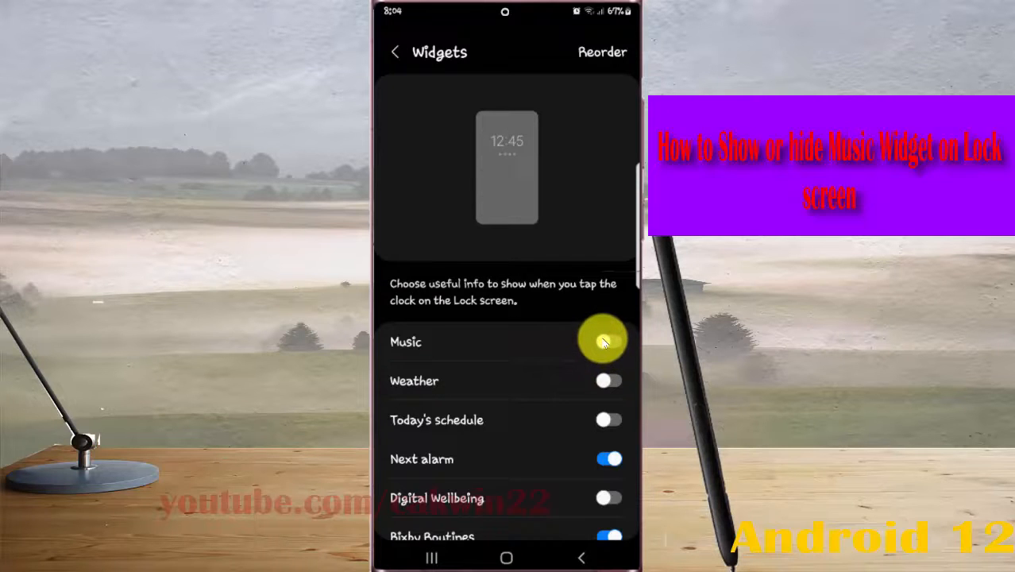
pyautogui.click(607, 342)
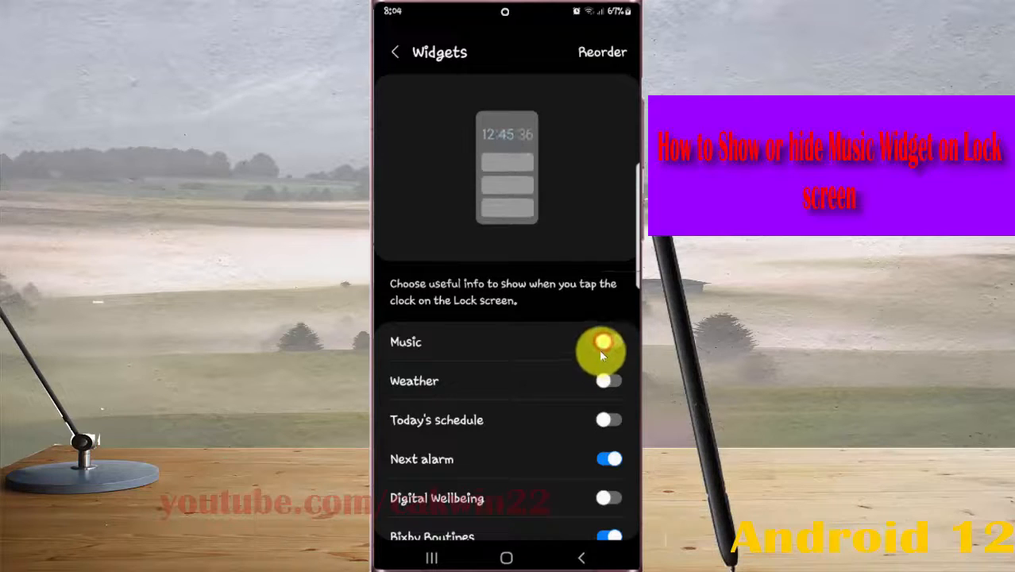
pyautogui.click(609, 341)
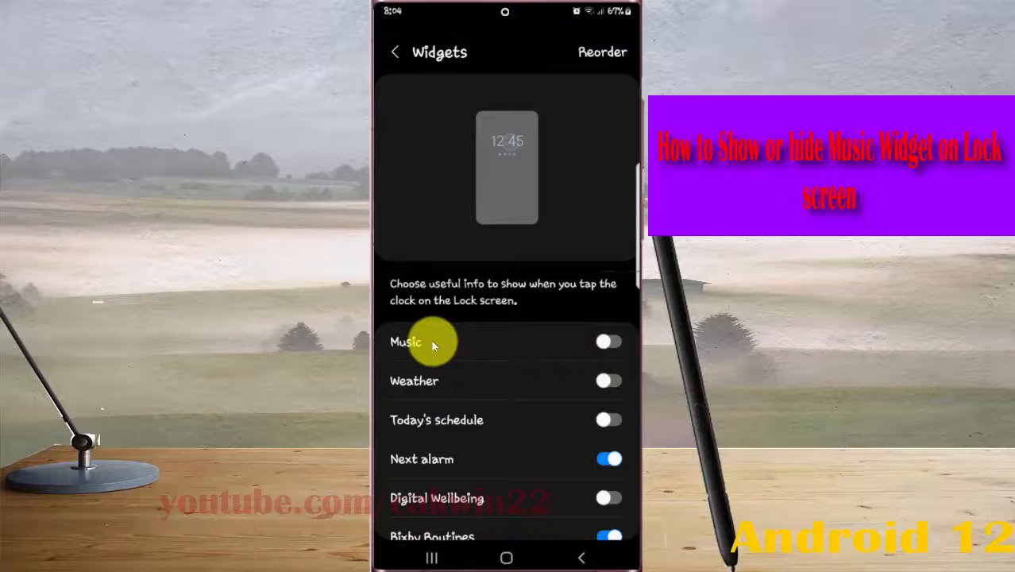
pyautogui.click(609, 342)
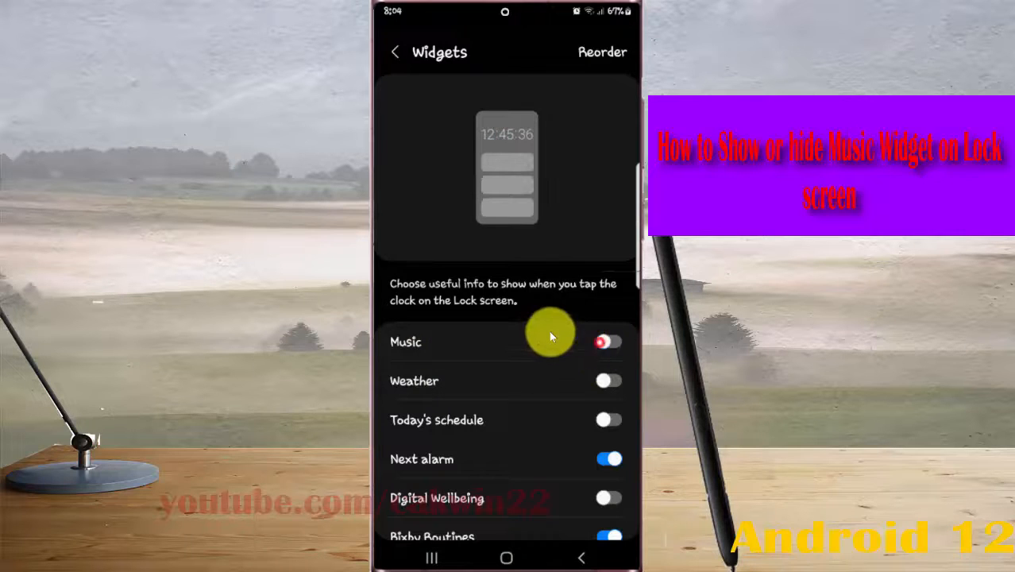
pyautogui.click(608, 342)
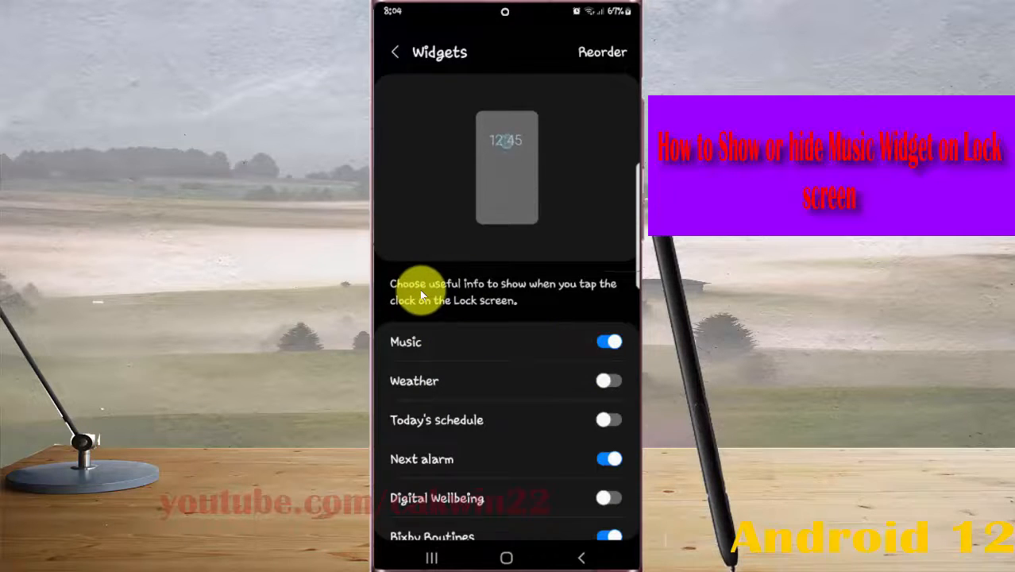
pyautogui.moveTo(524, 299)
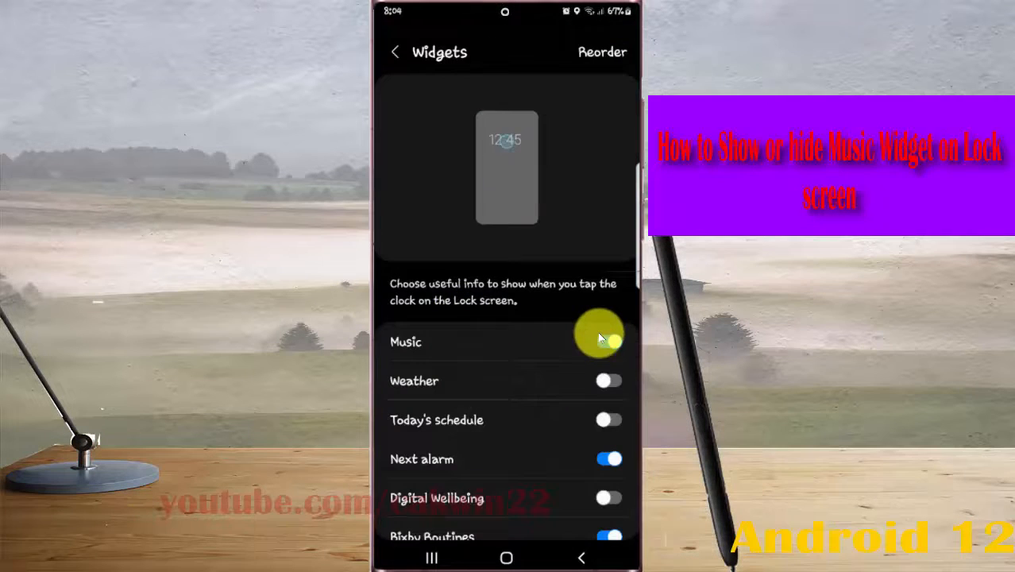
pyautogui.click(608, 341)
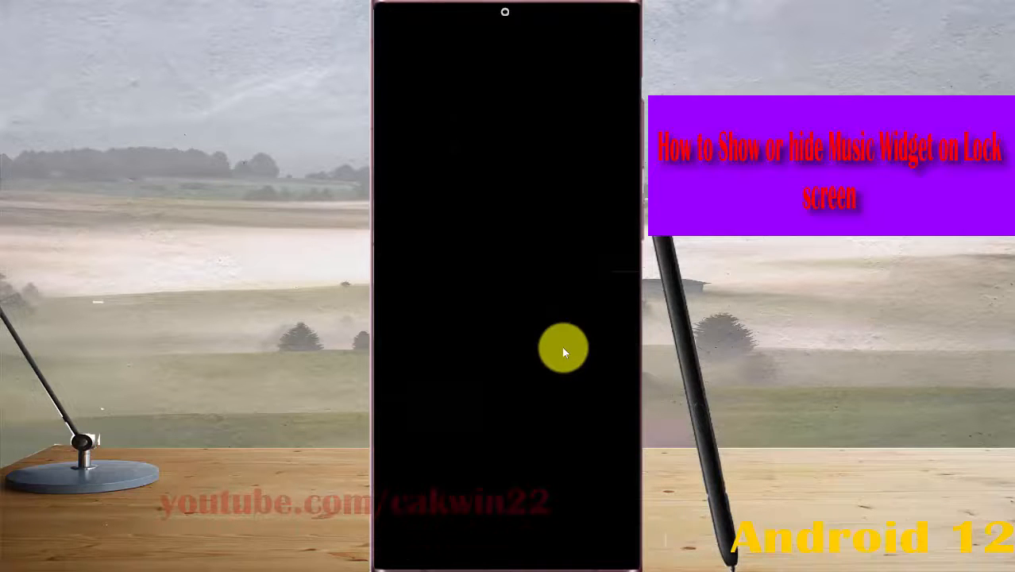
# - Wake the locked phone to confirm the lock screen shows the clock and date
pyautogui.click(564, 349)
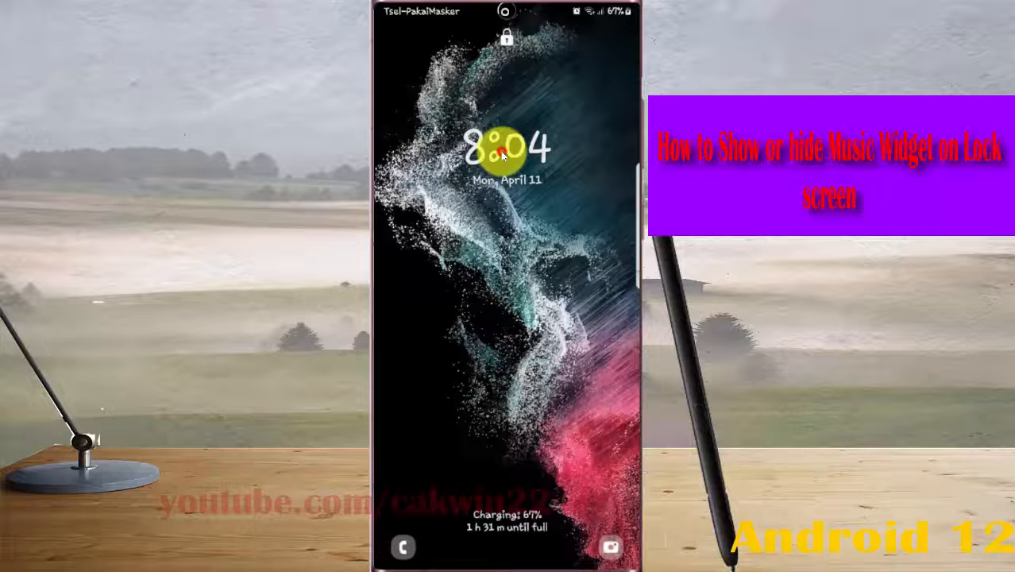